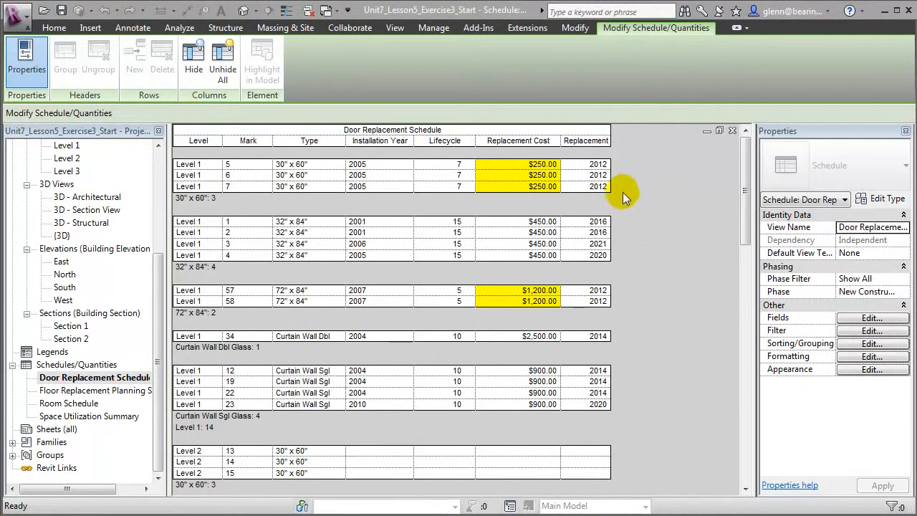
mouse_move(254, 176)
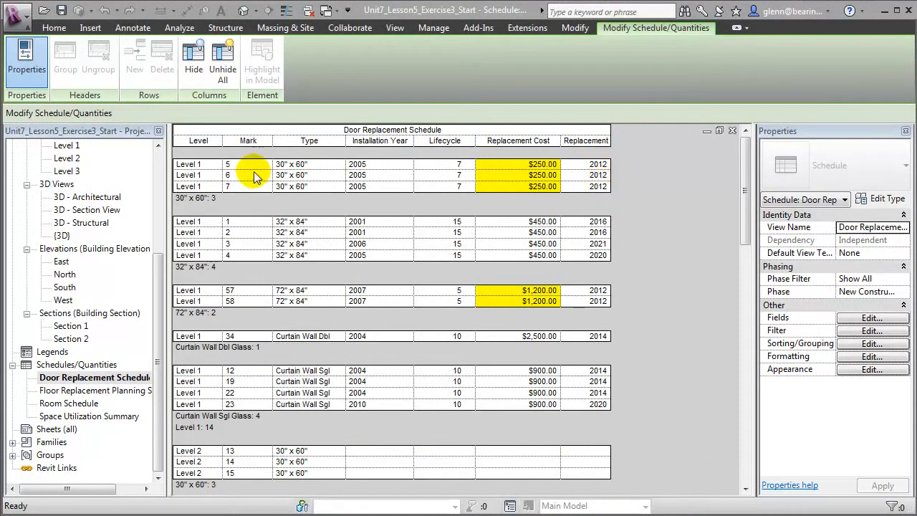
mouse_move(253, 197)
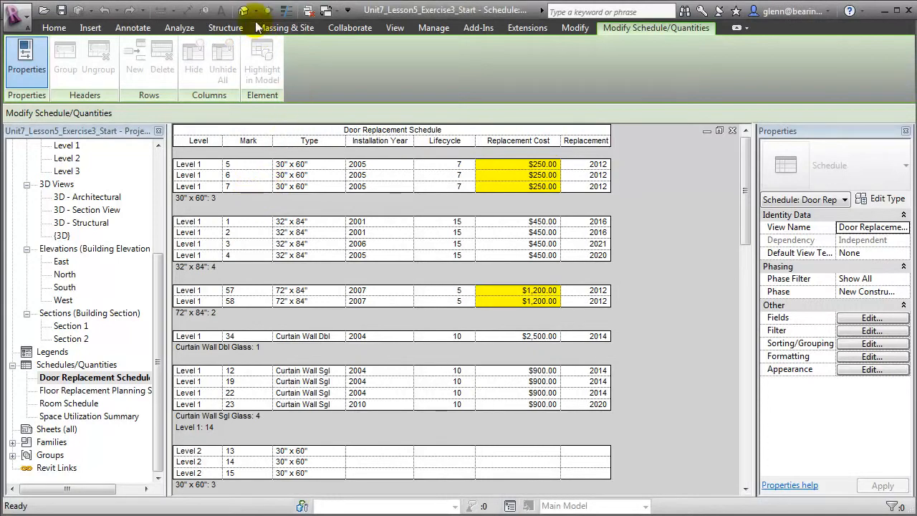
Switch to the Default 3D View and launch Revit DB Link from Add-Ins External Tools.
click(247, 10)
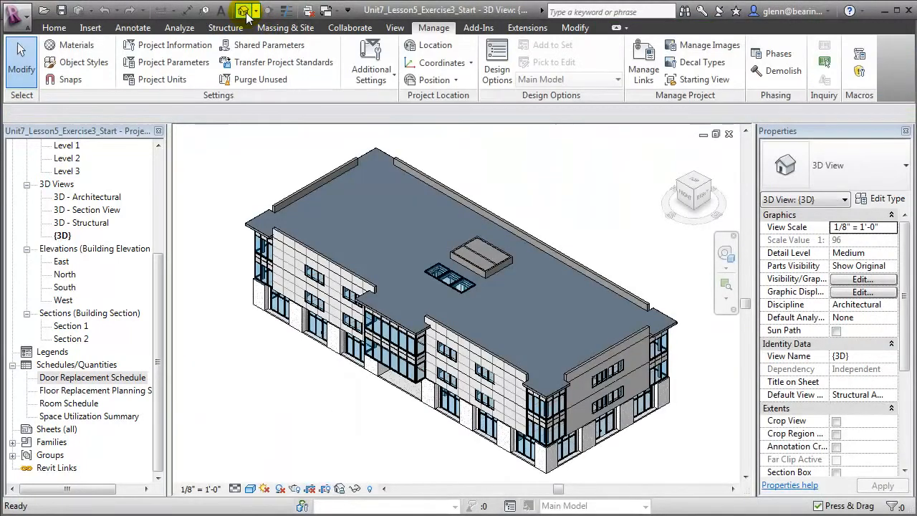
click(478, 28)
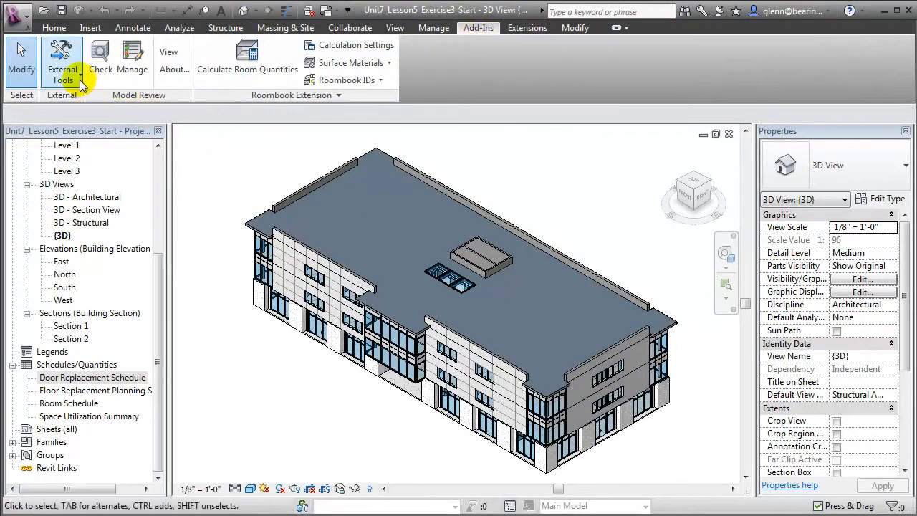
click(62, 61)
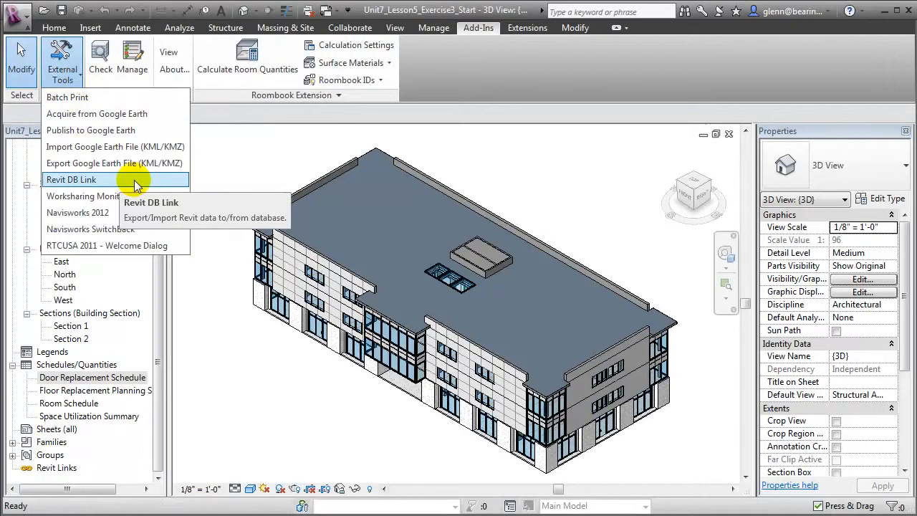
click(71, 179)
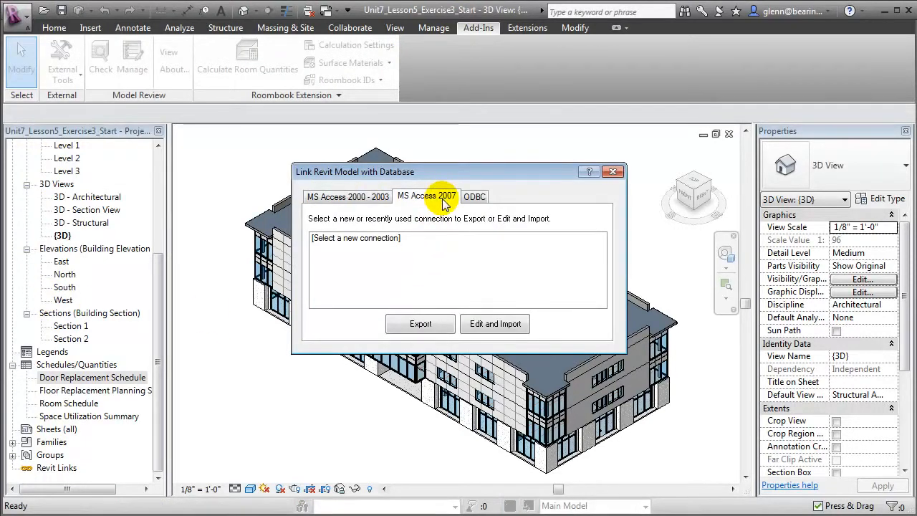
Export the model to an Access 2007 database named 'Revit Project Database Export' in Exercise 3.
click(348, 196)
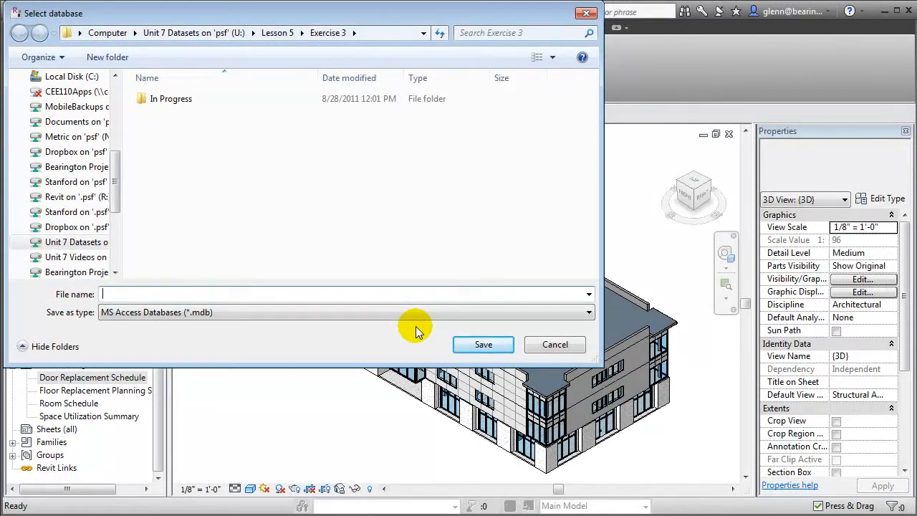
text(Revit Project Database Export)
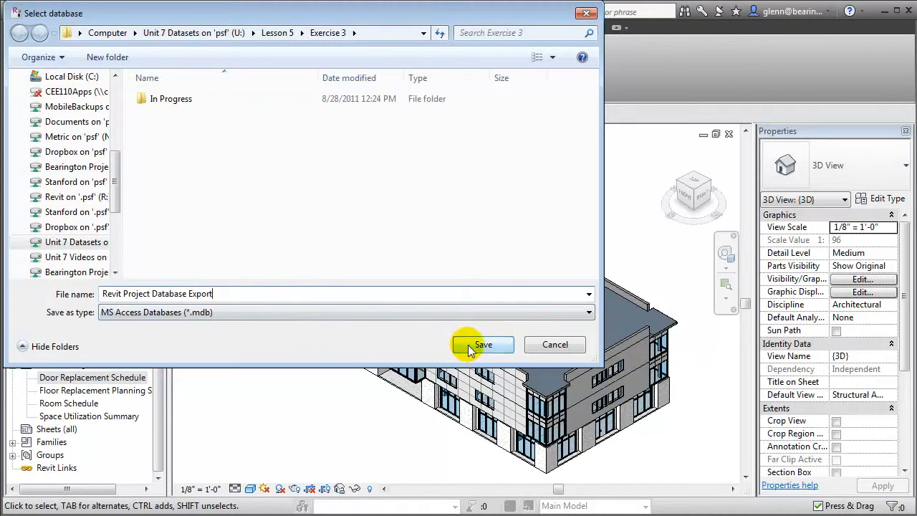
click(482, 344)
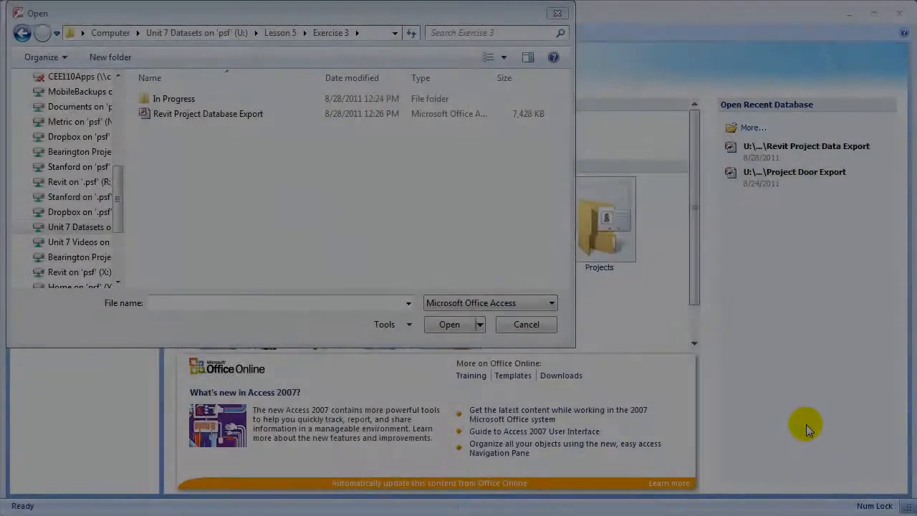
mouse_move(156, 154)
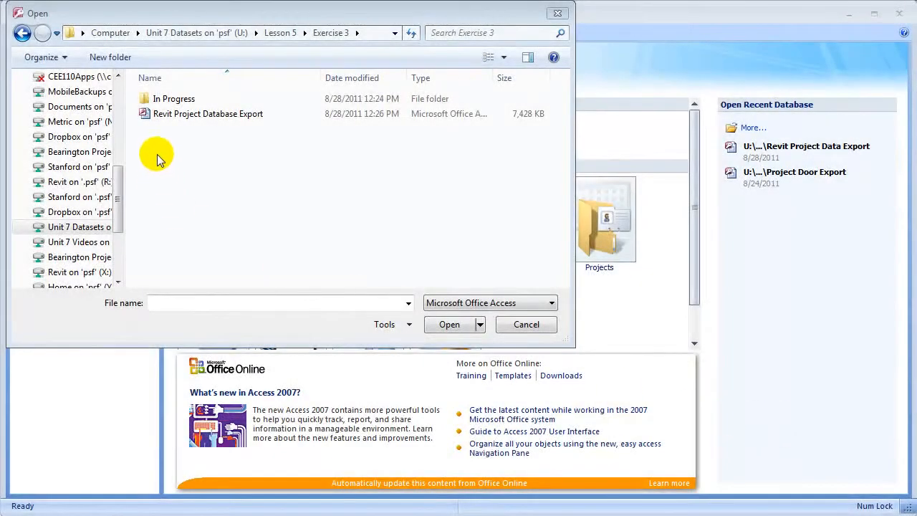
Open 'Revit Project Database Export' from the Exercise 3 folder in Access.
click(208, 114)
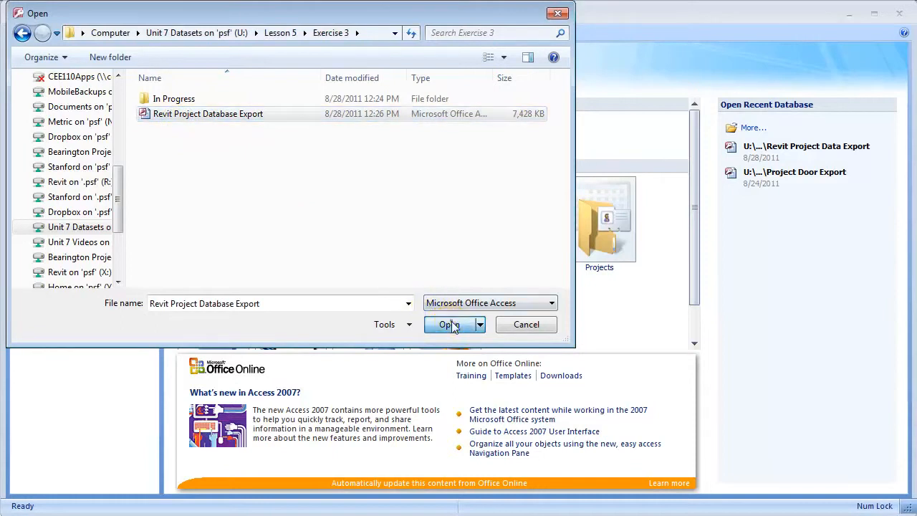
click(450, 325)
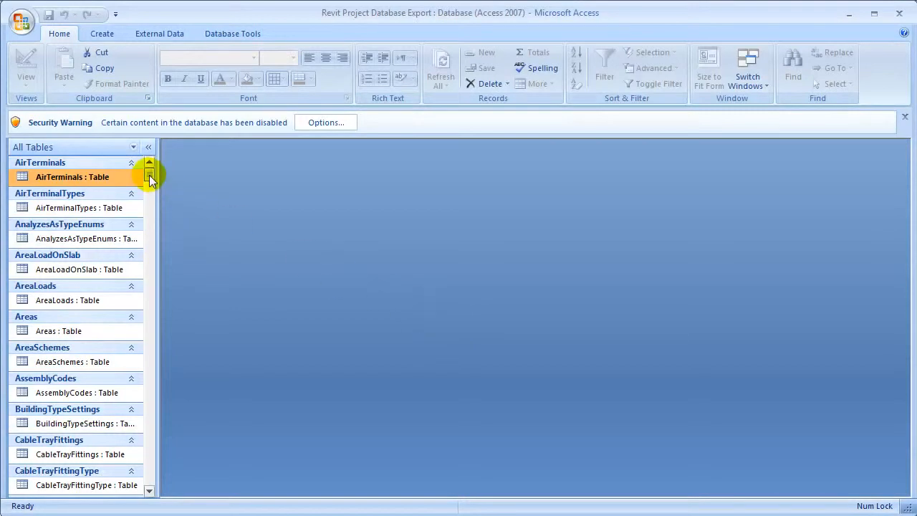
Scroll the All Tables pane down and open the Doors table.
scroll(down, 3)
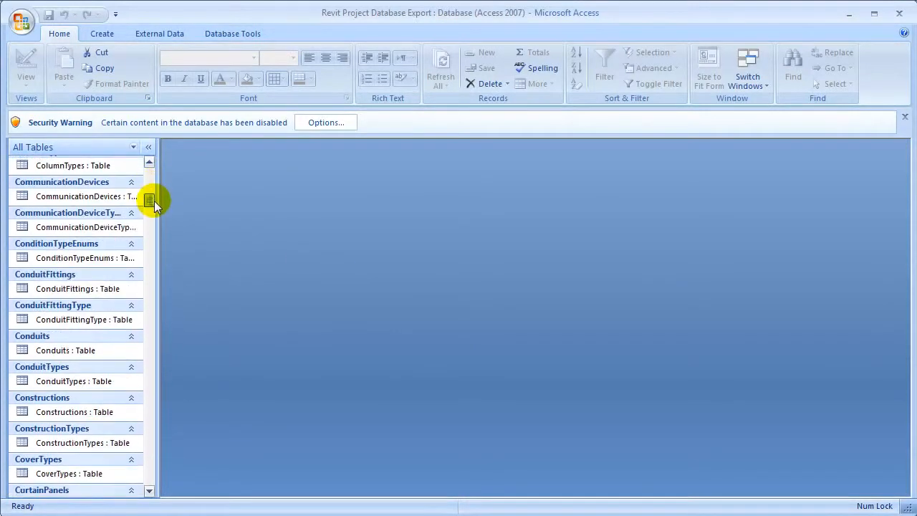
scroll(down, 3)
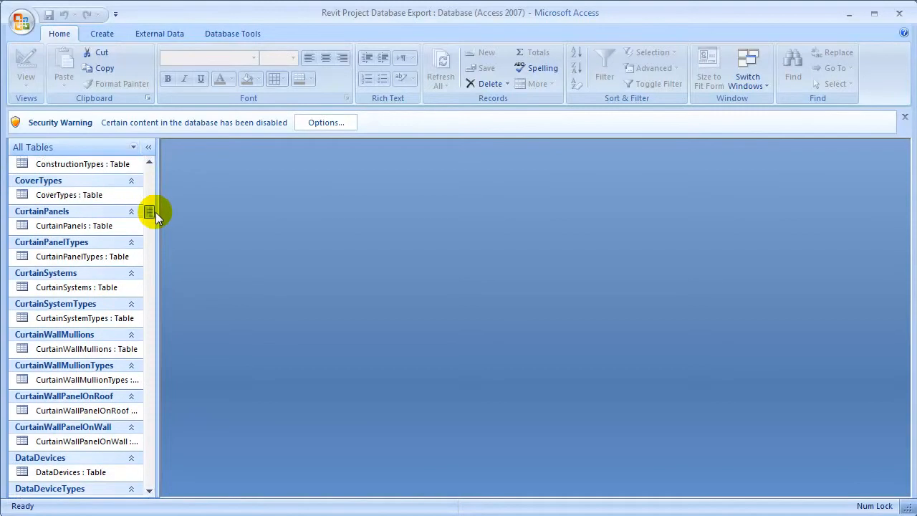
scroll(down, 3)
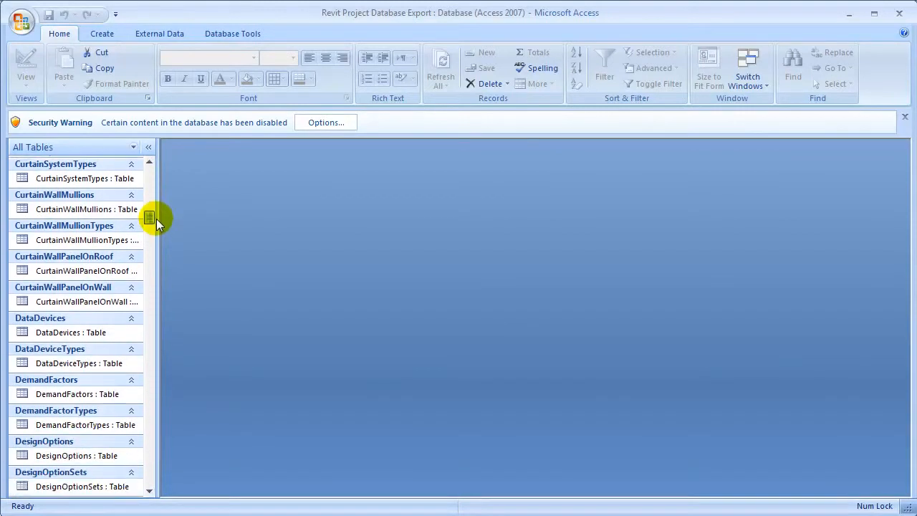
scroll(down, 3)
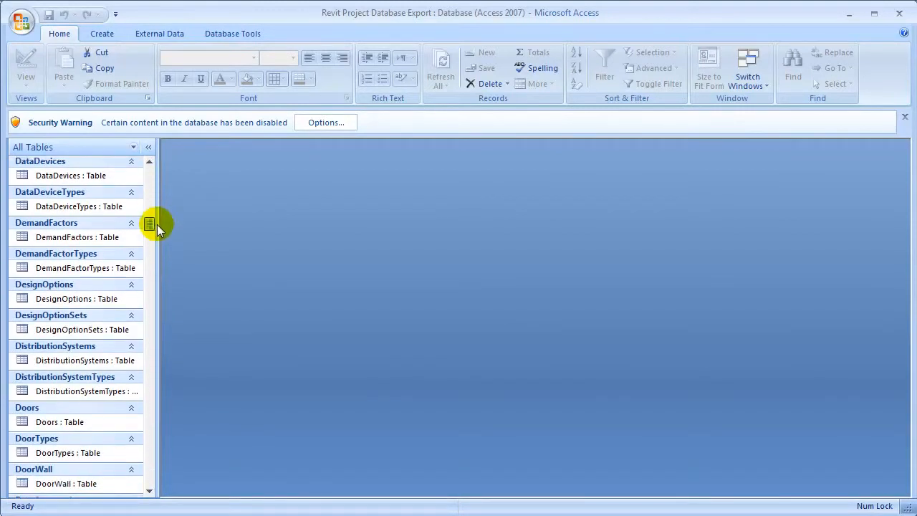
mouse_move(97, 416)
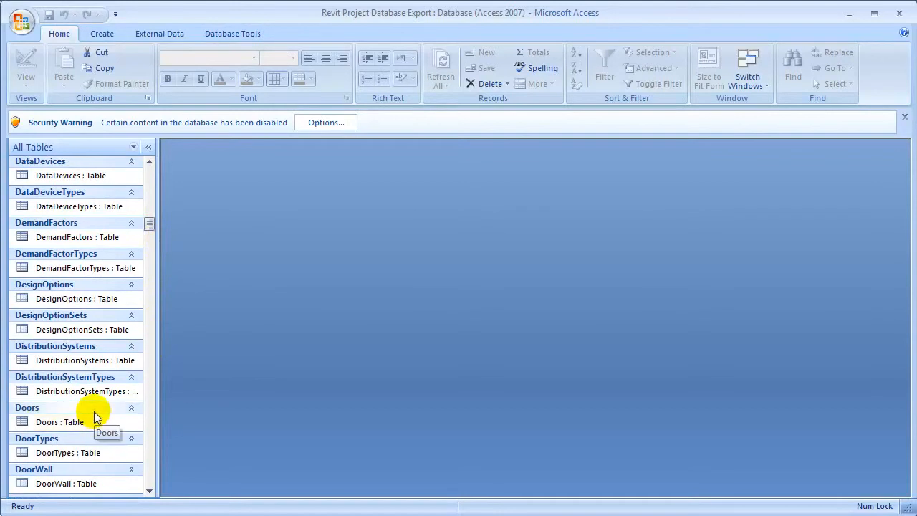
mouse_move(88, 452)
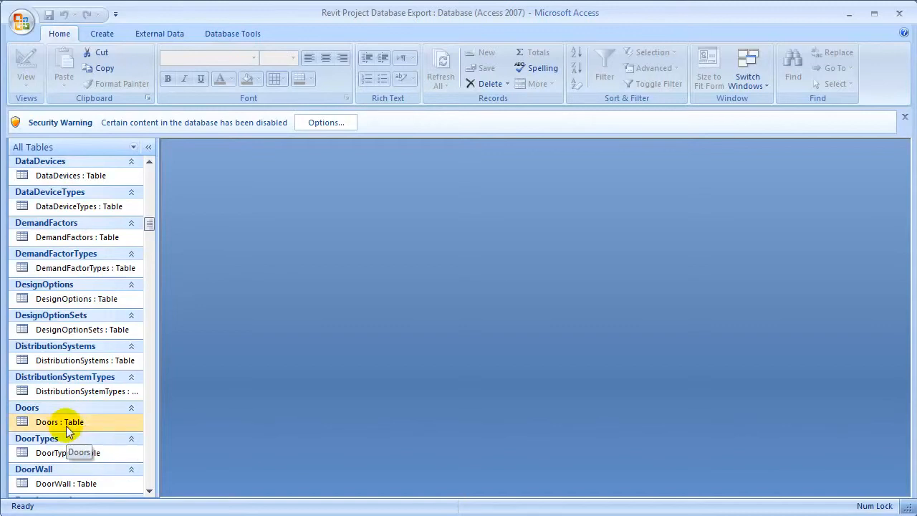
click(59, 421)
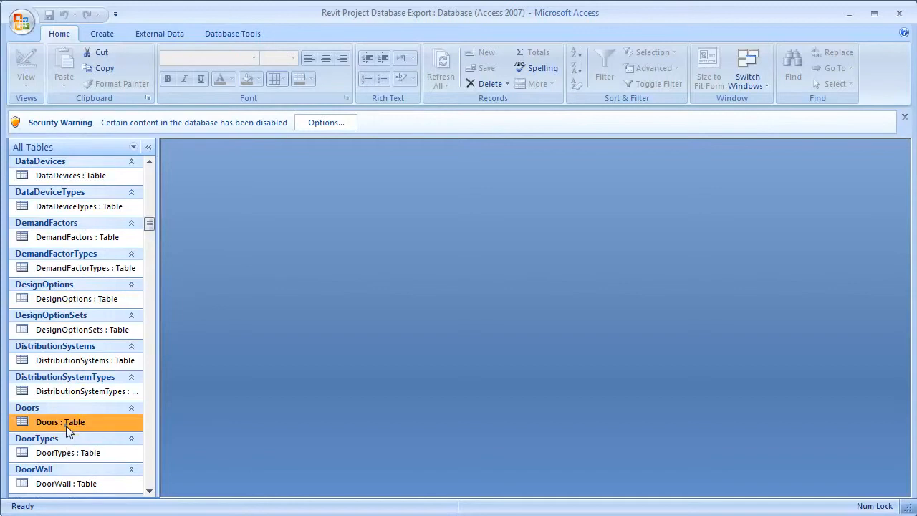
double_click(60, 421)
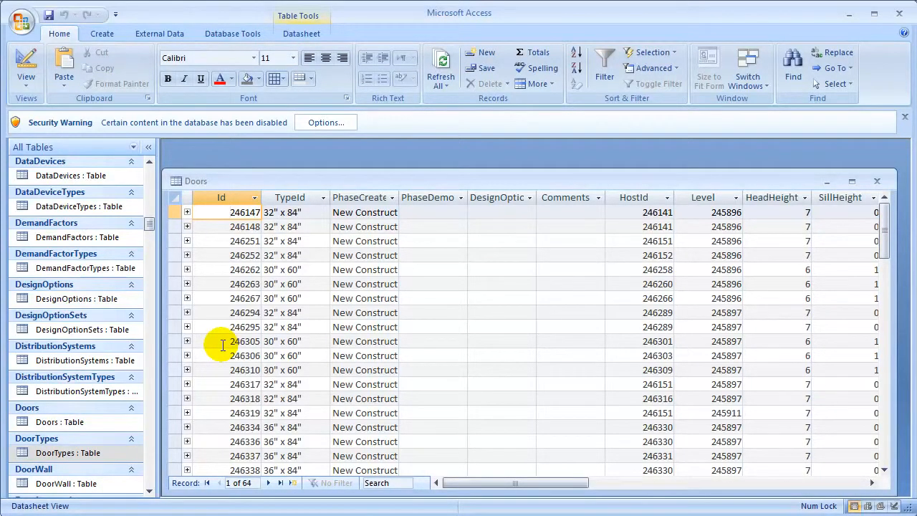
mouse_move(286, 304)
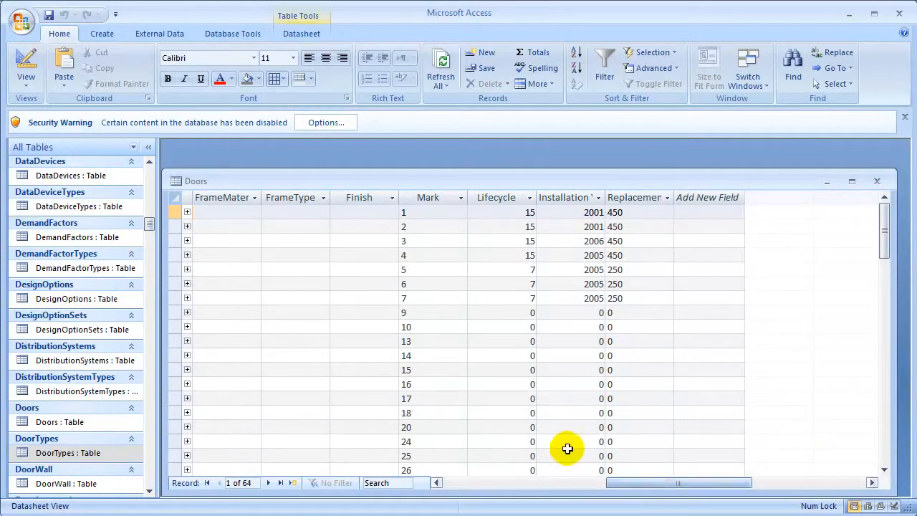
mouse_move(423, 269)
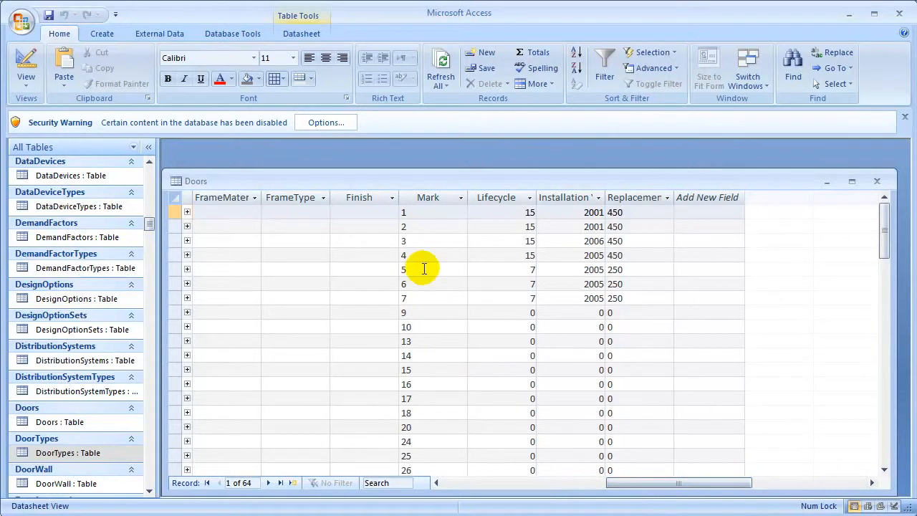
Enter 2011 as the Installation Year for door marks 5 and 6 in the Doors datasheet.
click(433, 284)
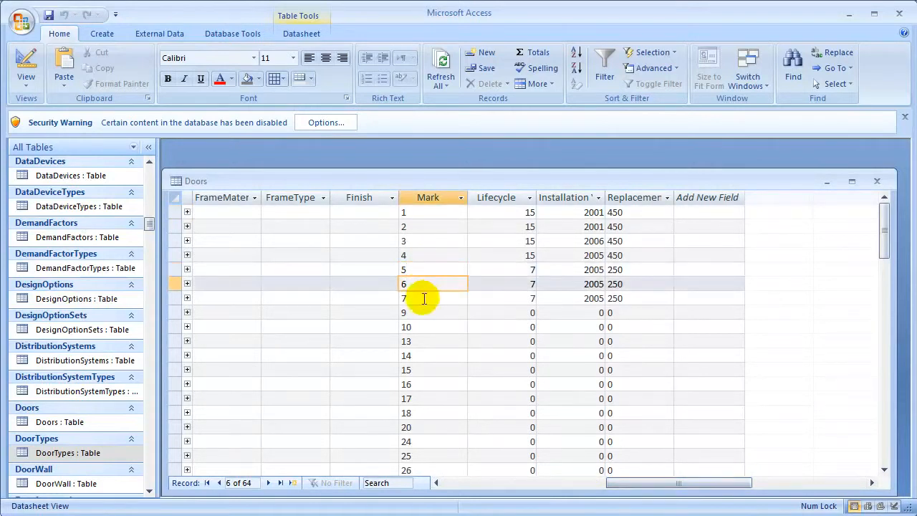
click(427, 298)
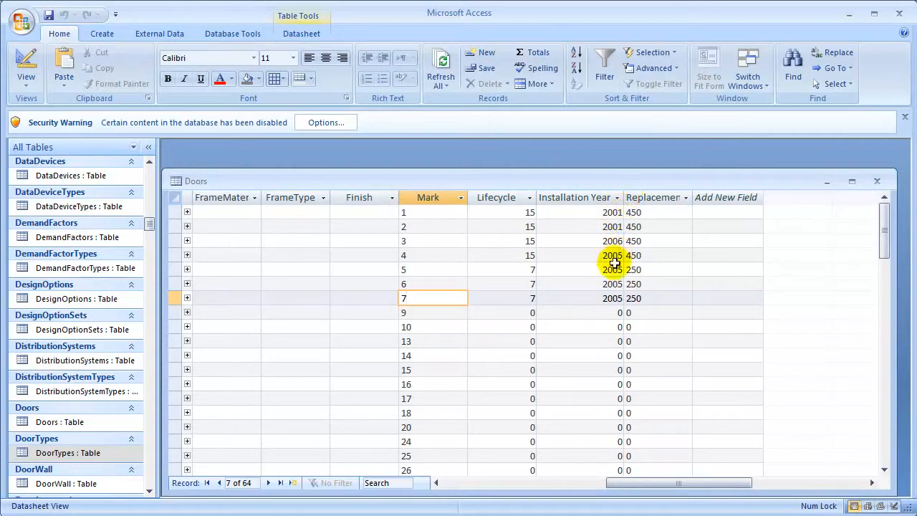
click(609, 269)
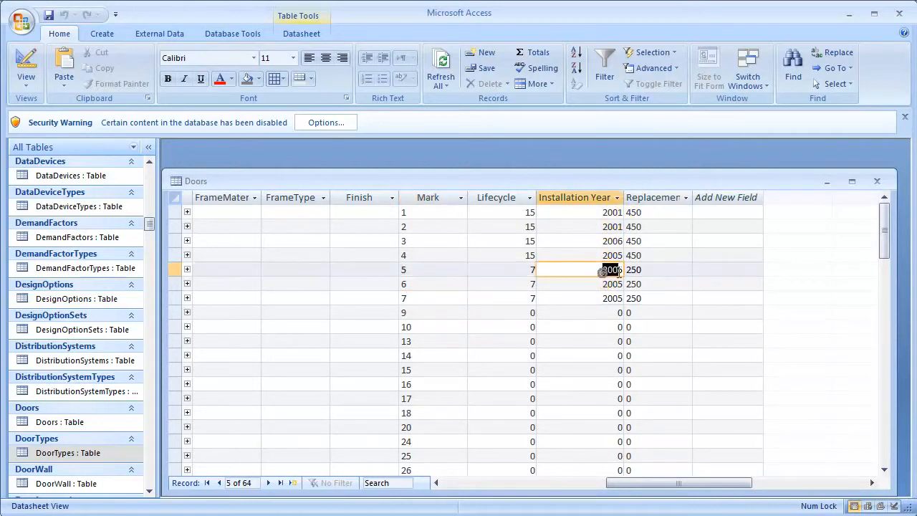
text(2011)
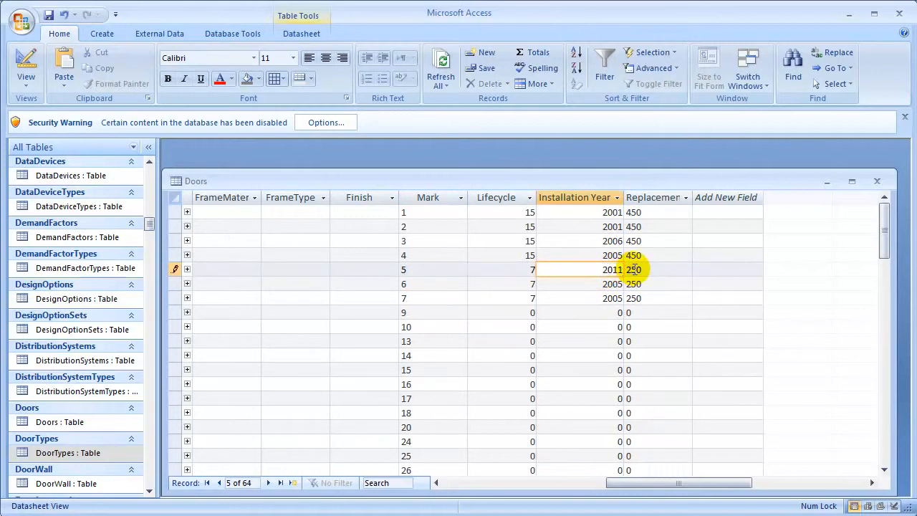
click(577, 284)
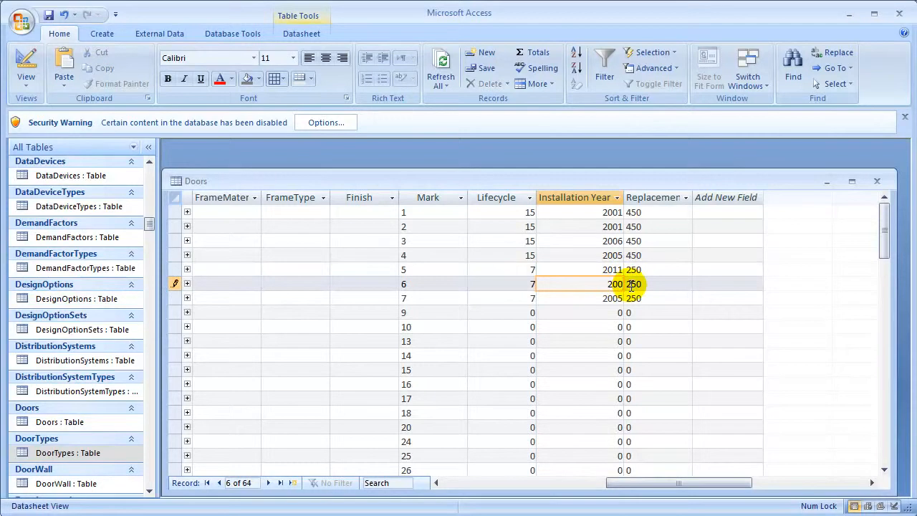
text(2011)
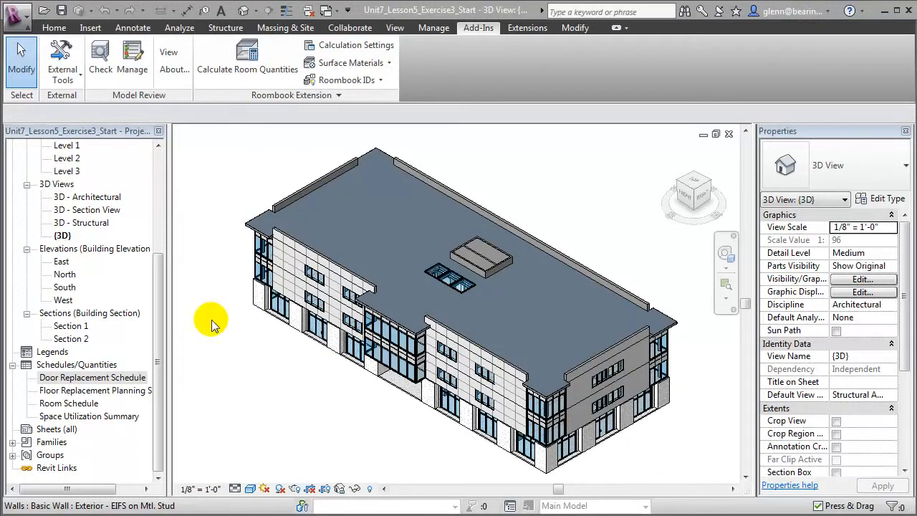
Relaunch Revit DB Link from External Tools.
click(62, 61)
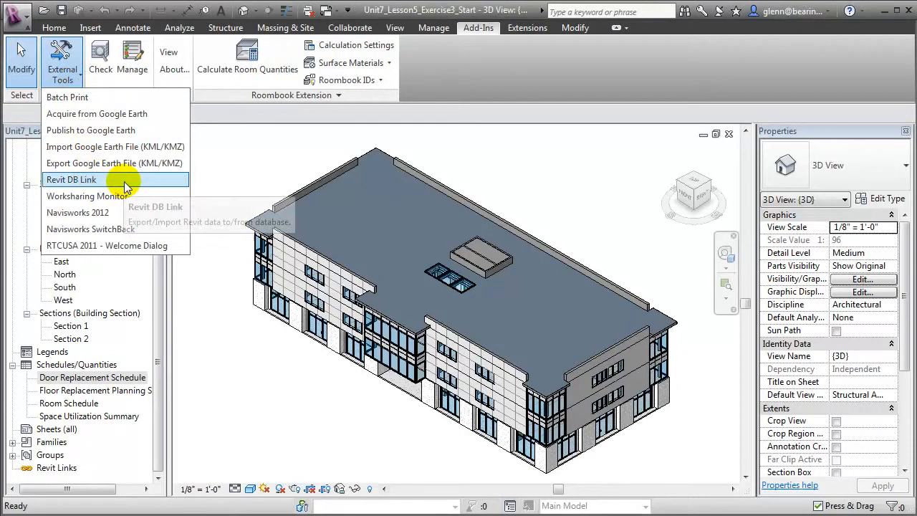
click(71, 180)
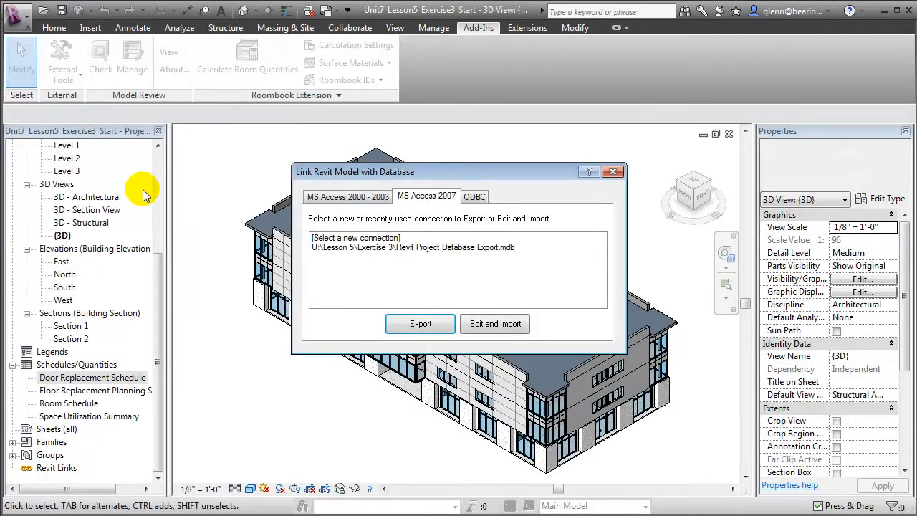
mouse_move(268, 244)
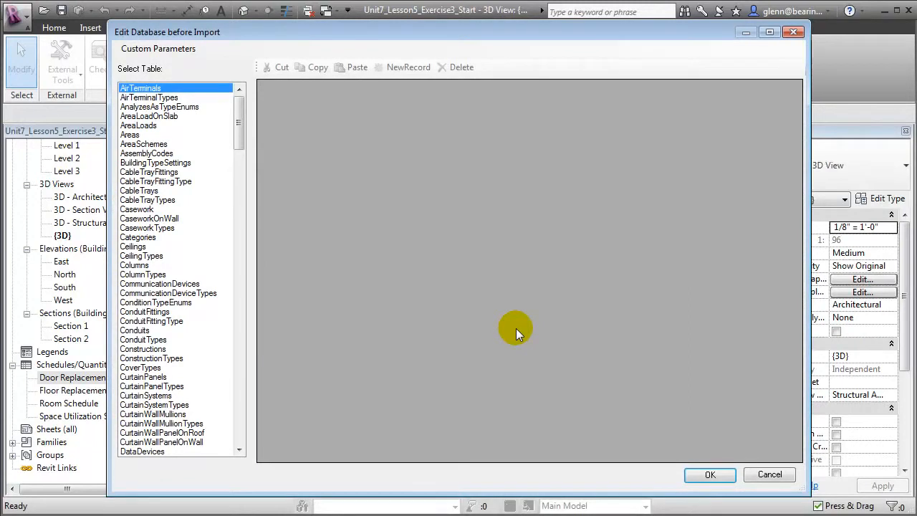
mouse_move(280, 140)
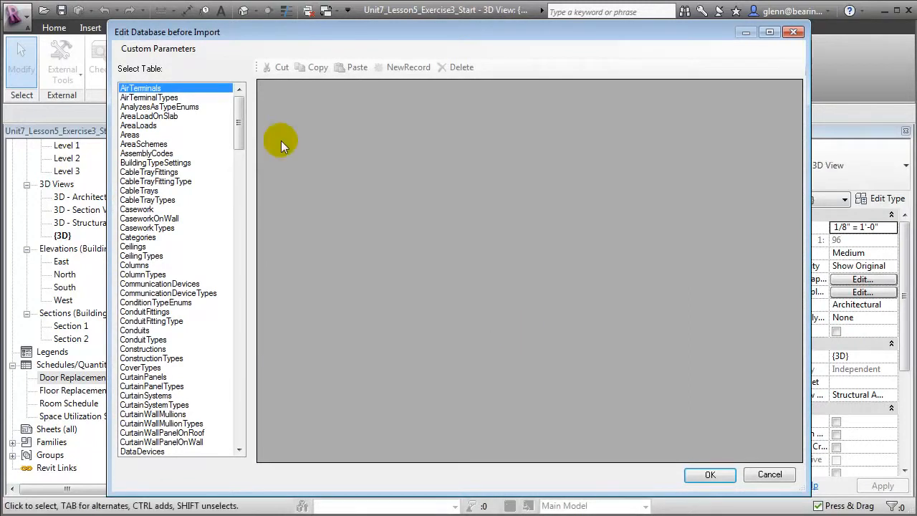
Check the Doors table's Installation Year for mark 5, then import the database with OK.
scroll(down, 3)
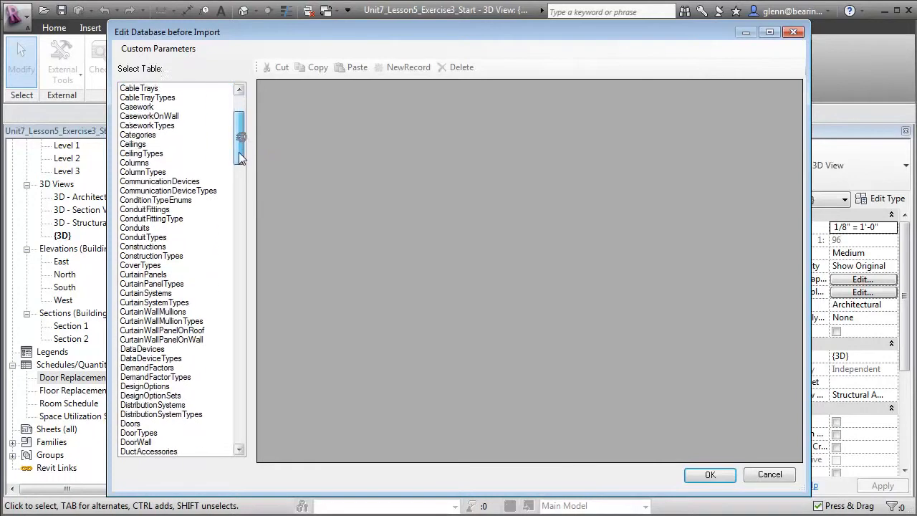
click(130, 320)
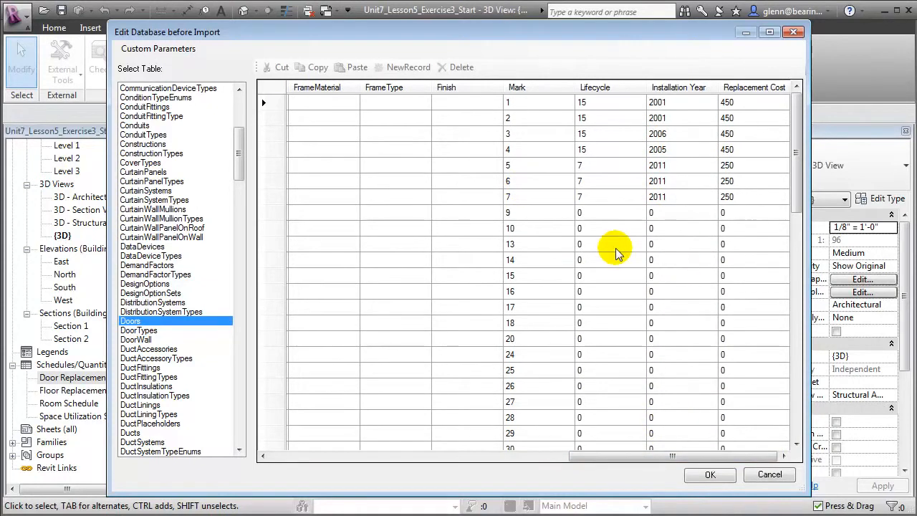
mouse_move(543, 198)
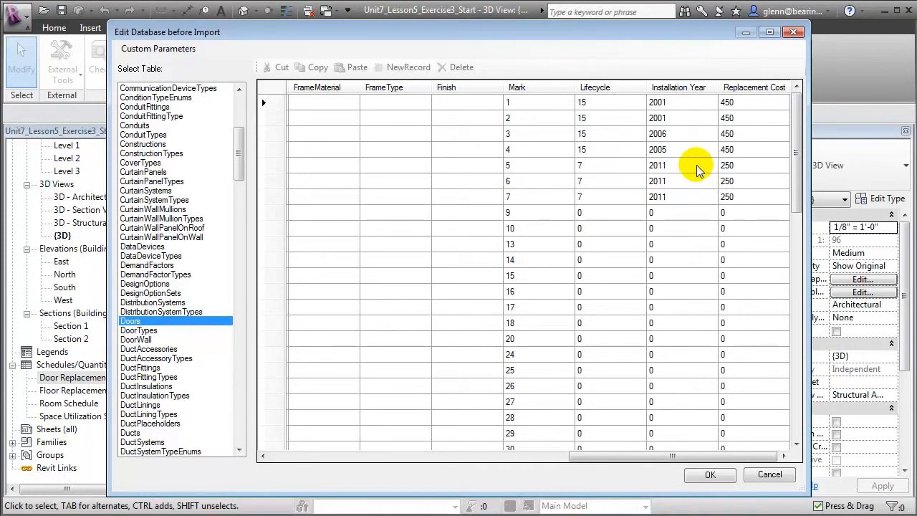
click(677, 165)
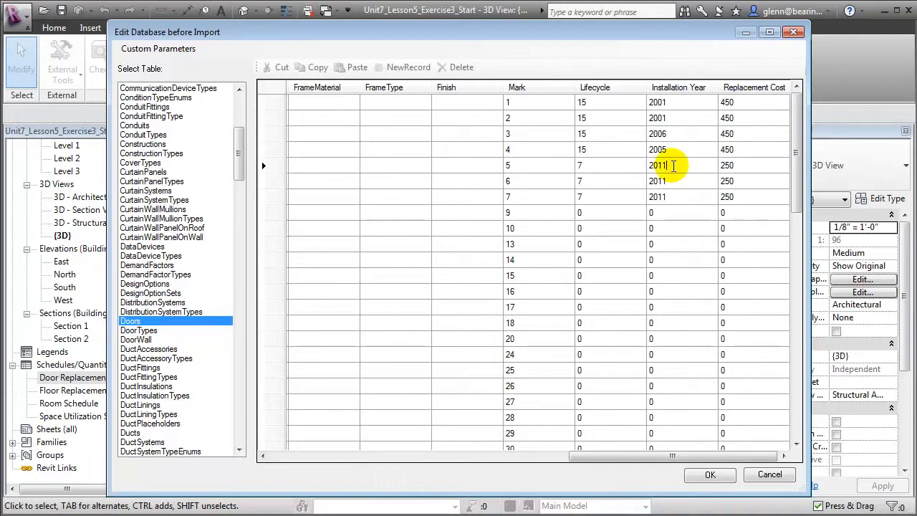
text(2012)
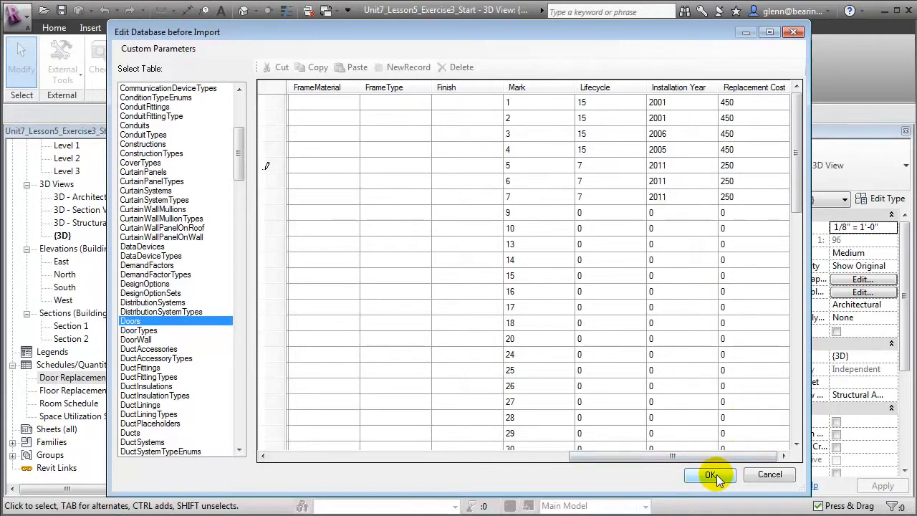
click(710, 474)
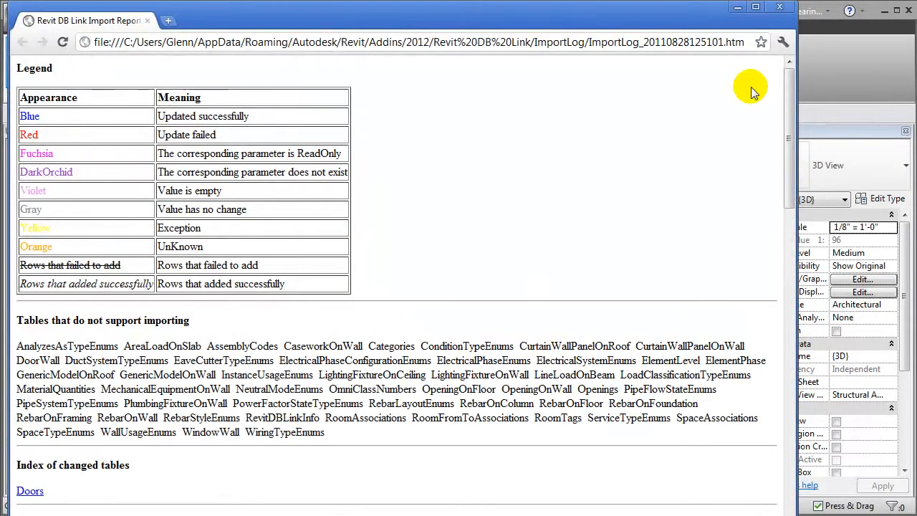
mouse_move(797, 136)
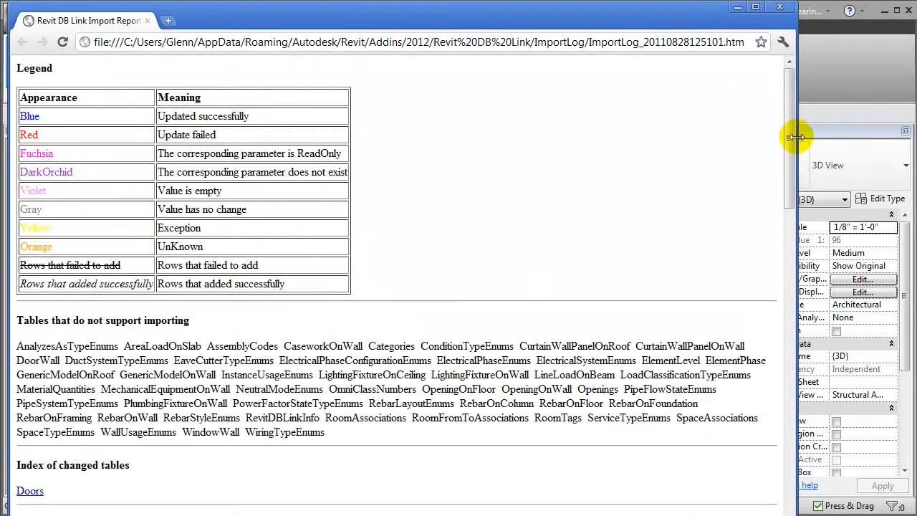
Scroll the import report to the Doors changes for marks 5–7, then close Chrome.
scroll(down, 3)
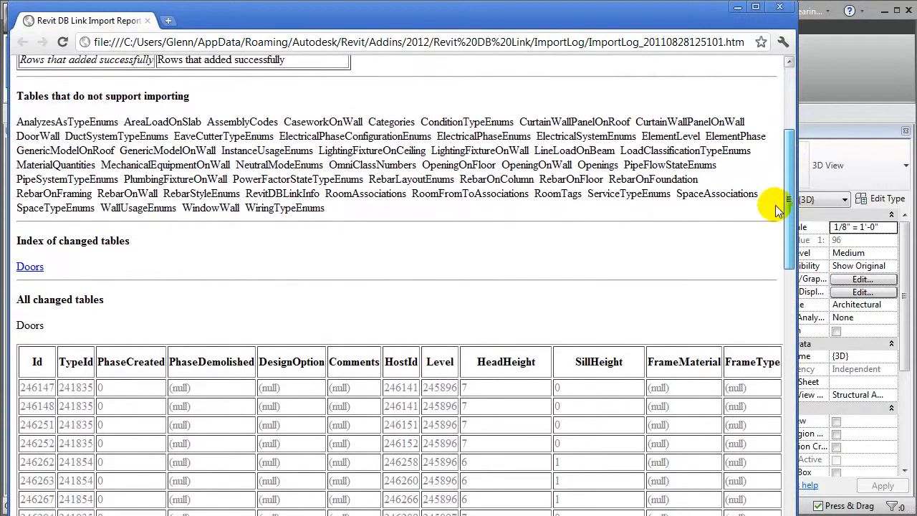
scroll(down, 3)
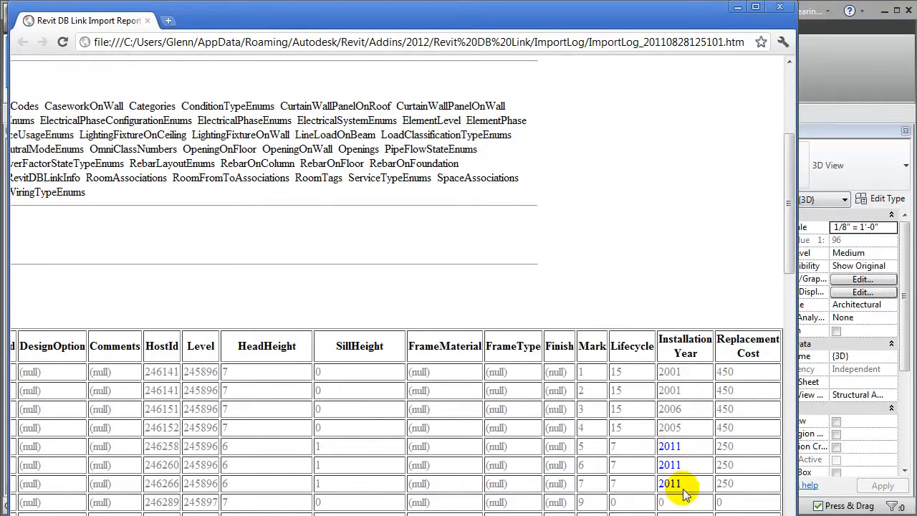
mouse_move(772, 9)
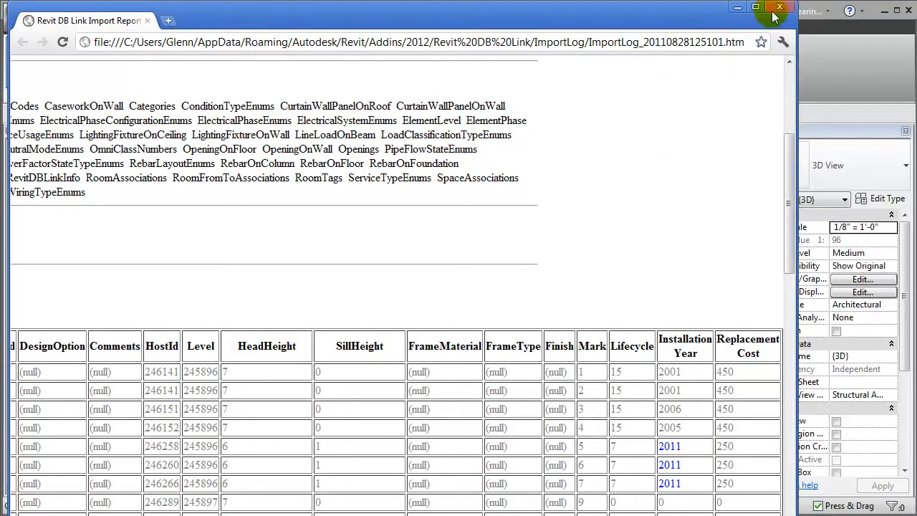
click(778, 7)
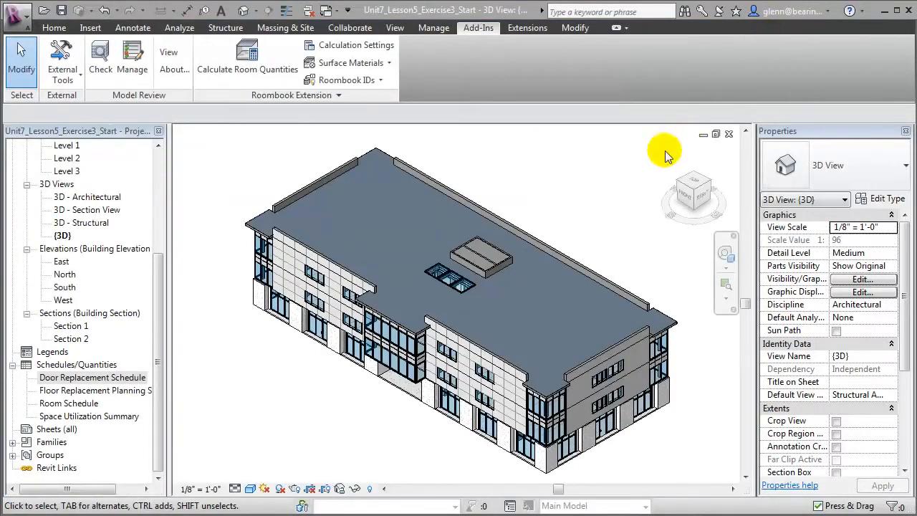
Open the Door Replacement Schedule from the Project Browser to view marks 5–7.
double_click(91, 377)
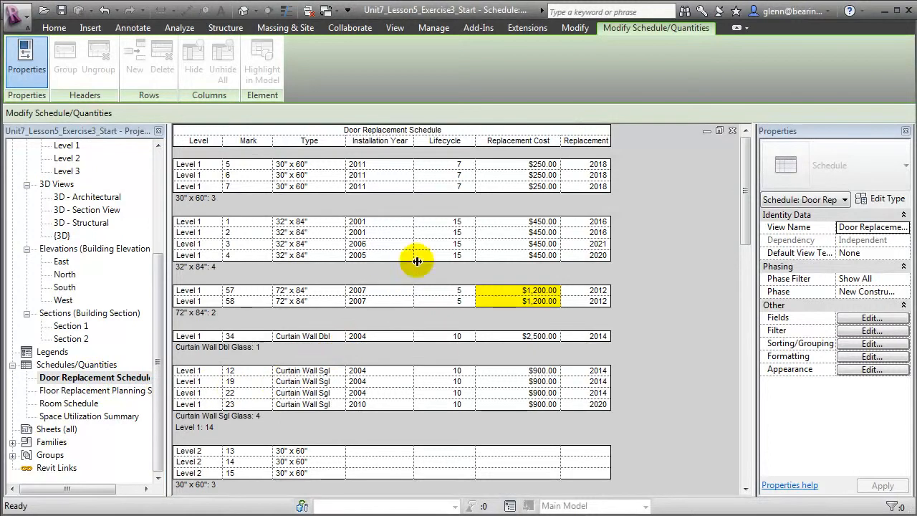
click(478, 28)
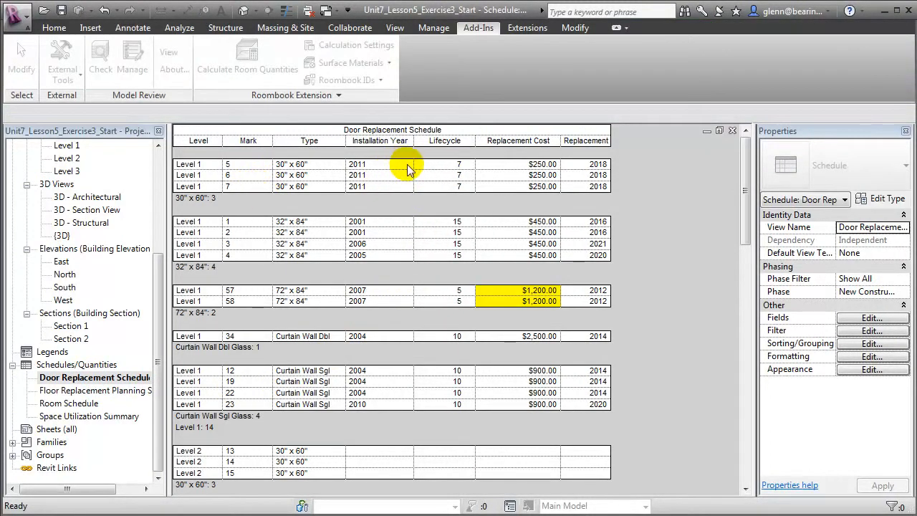
mouse_move(398, 200)
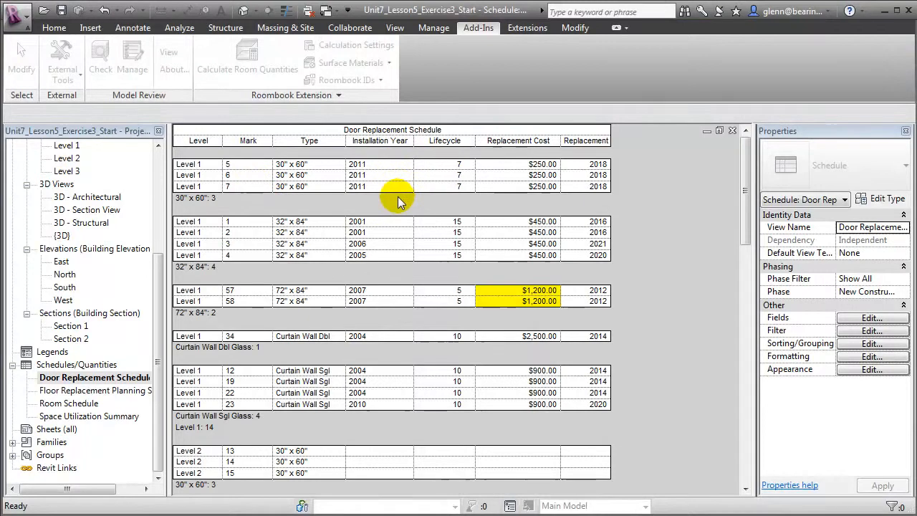
mouse_move(615, 165)
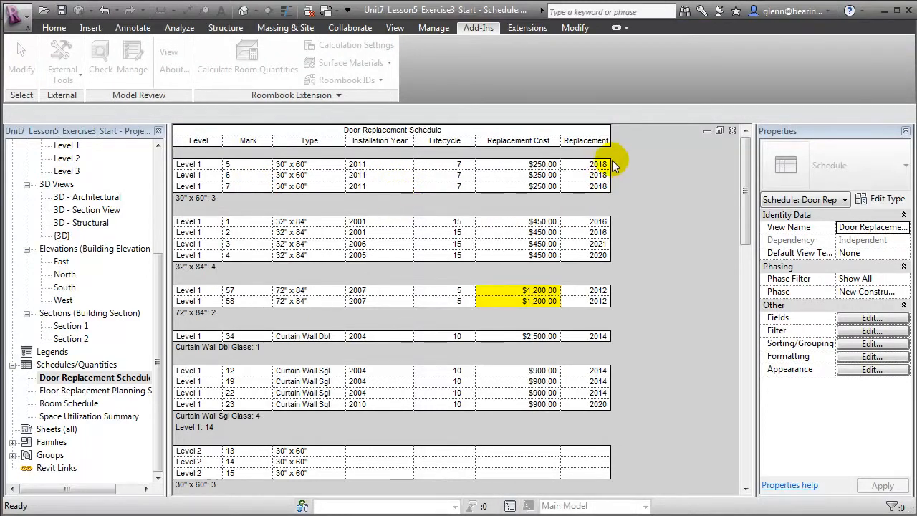
mouse_move(619, 201)
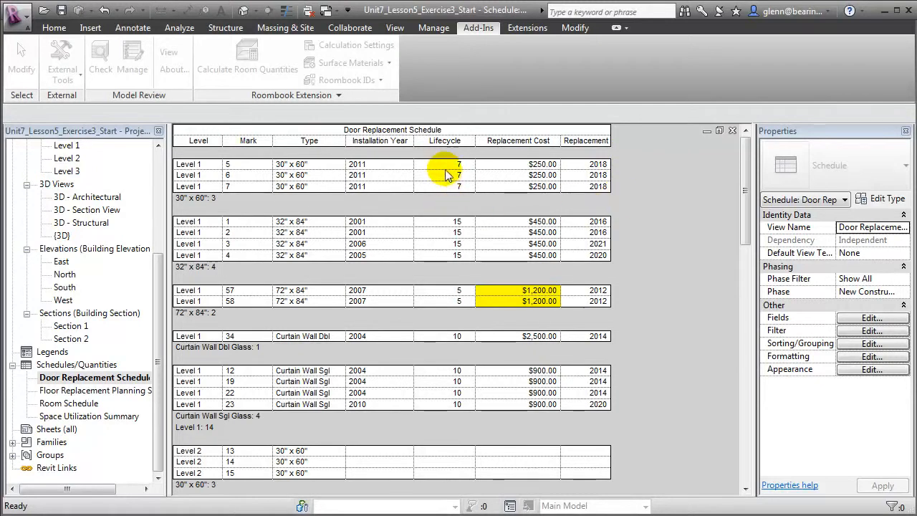
mouse_move(541, 214)
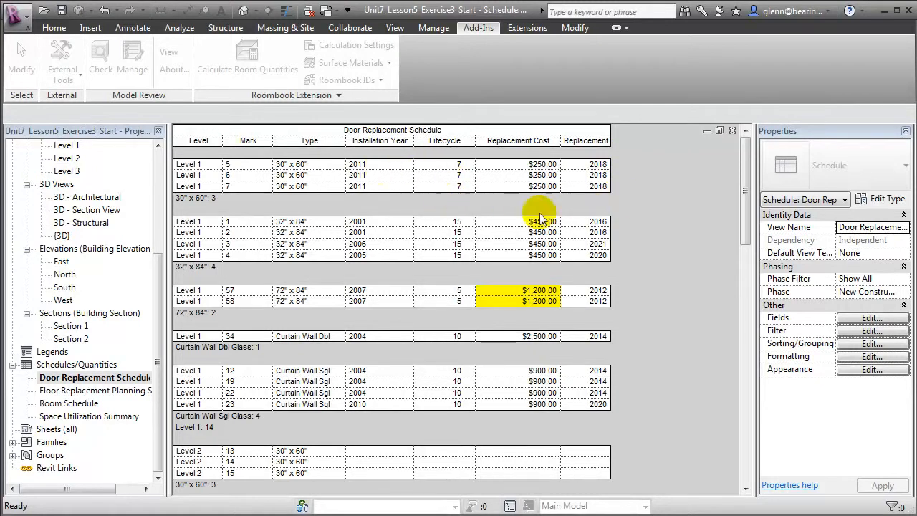